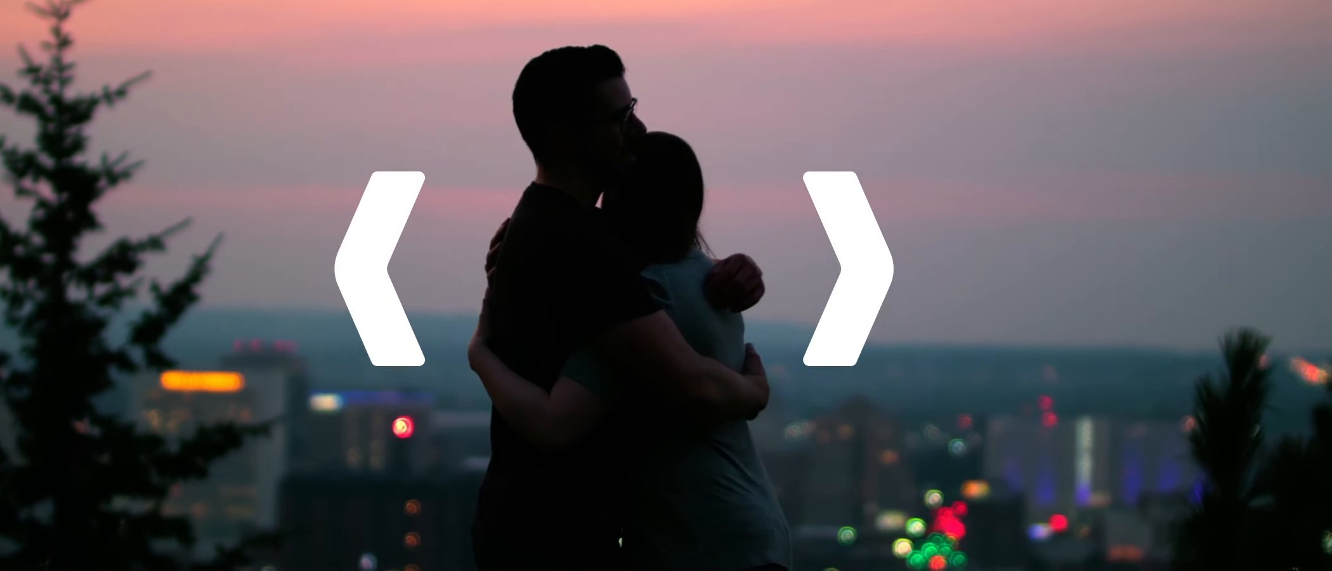
pyautogui.click(841, 270)
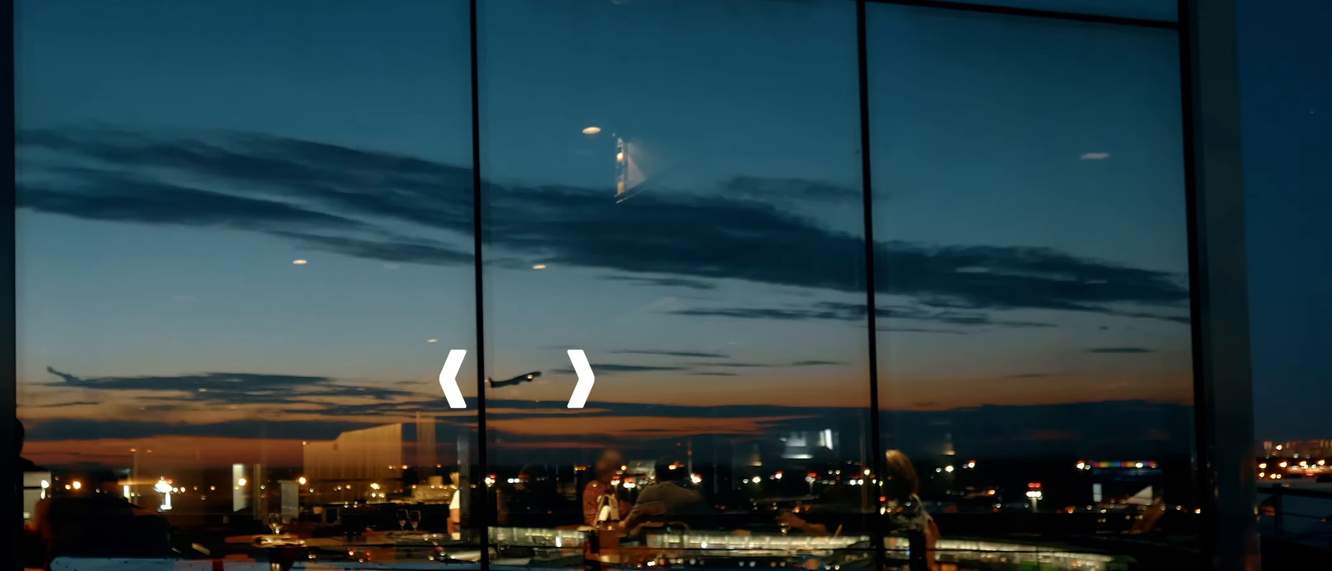